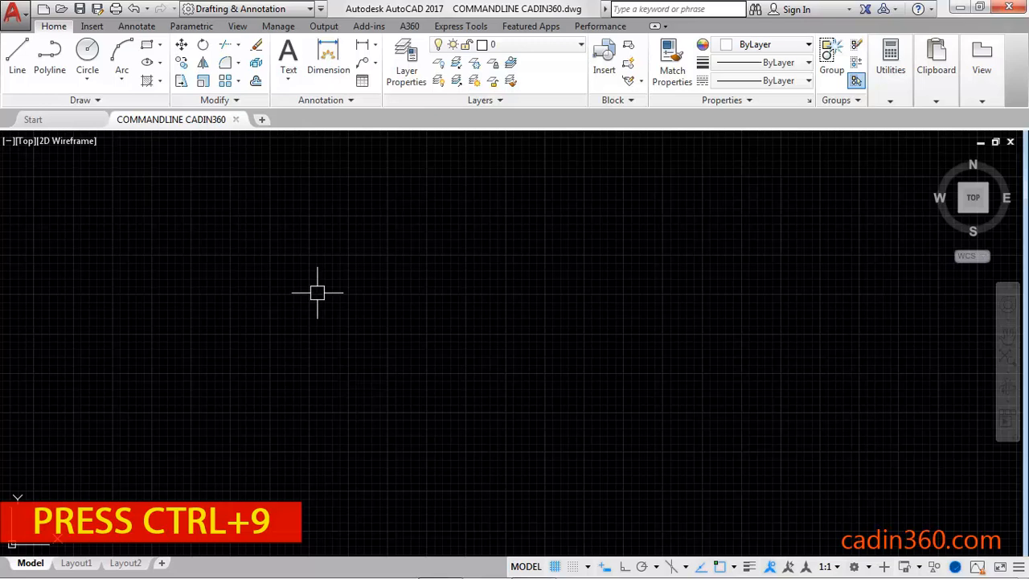
# Step: Restore the command line with Ctrl+9 and the ribbon toggle, closing it after each
pyautogui.press('ctrl+9')
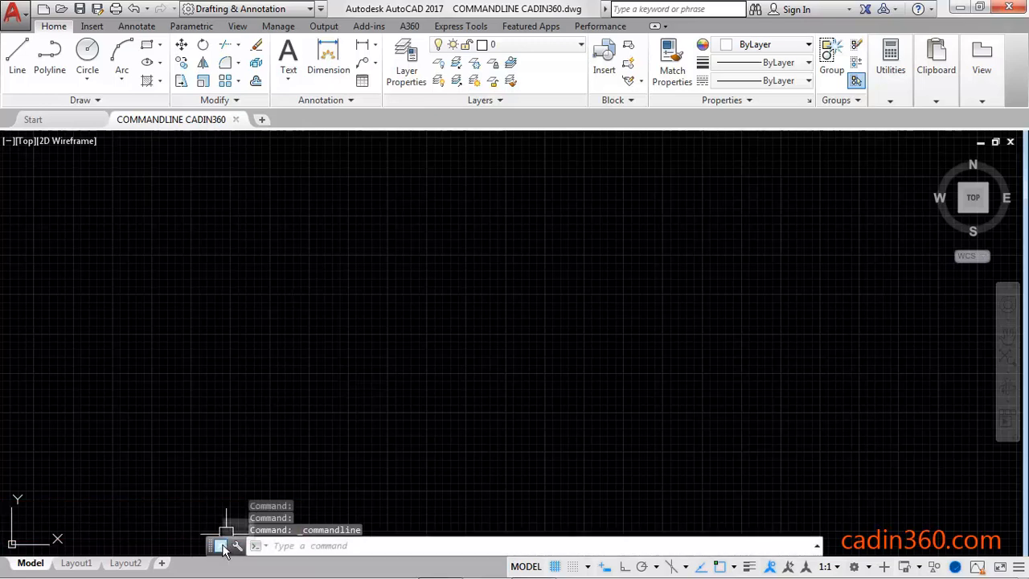
pyautogui.click(224, 547)
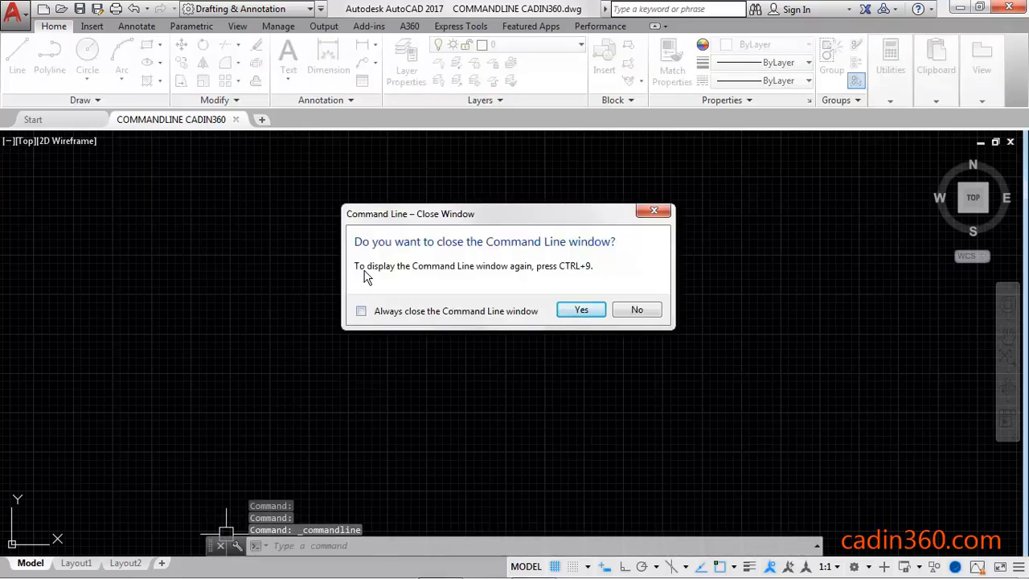
pyautogui.moveTo(531, 279)
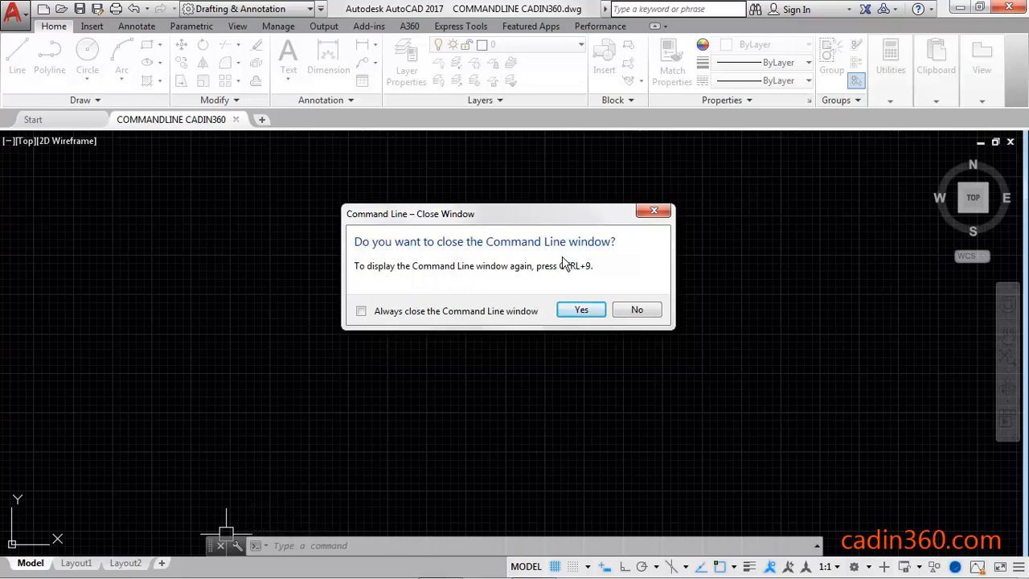
pyautogui.moveTo(536, 253)
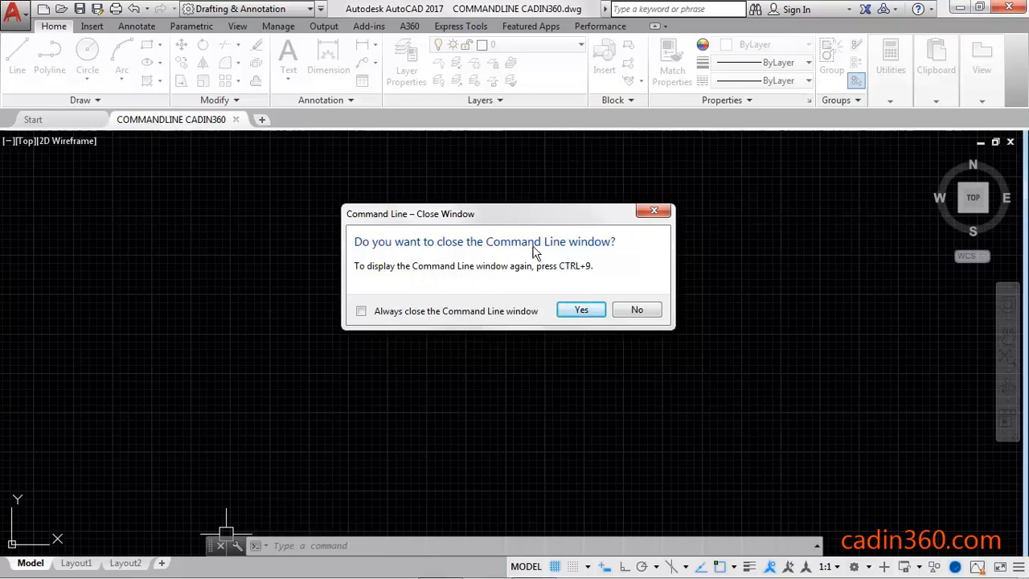
pyautogui.moveTo(550, 259)
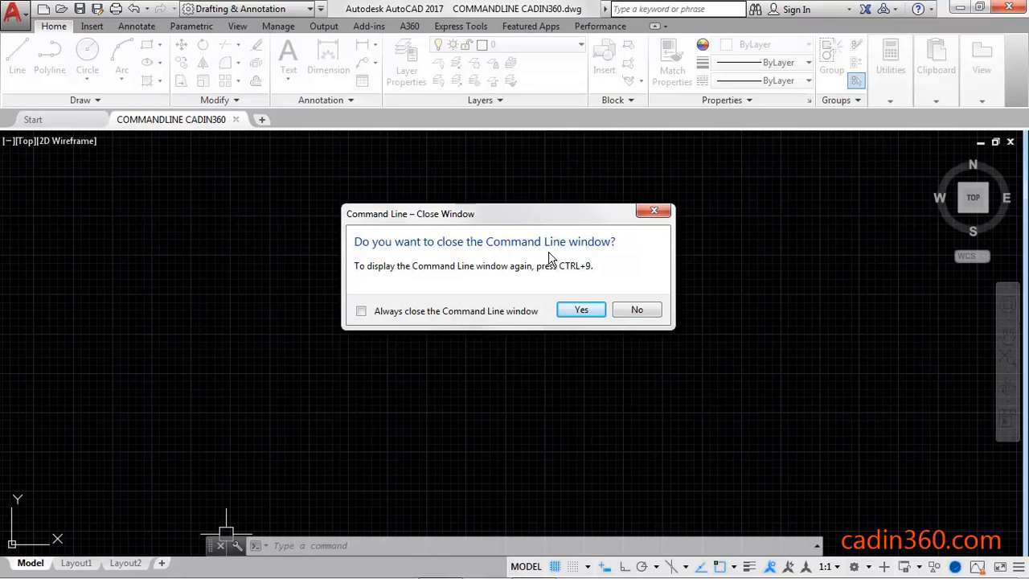
pyautogui.moveTo(581, 309)
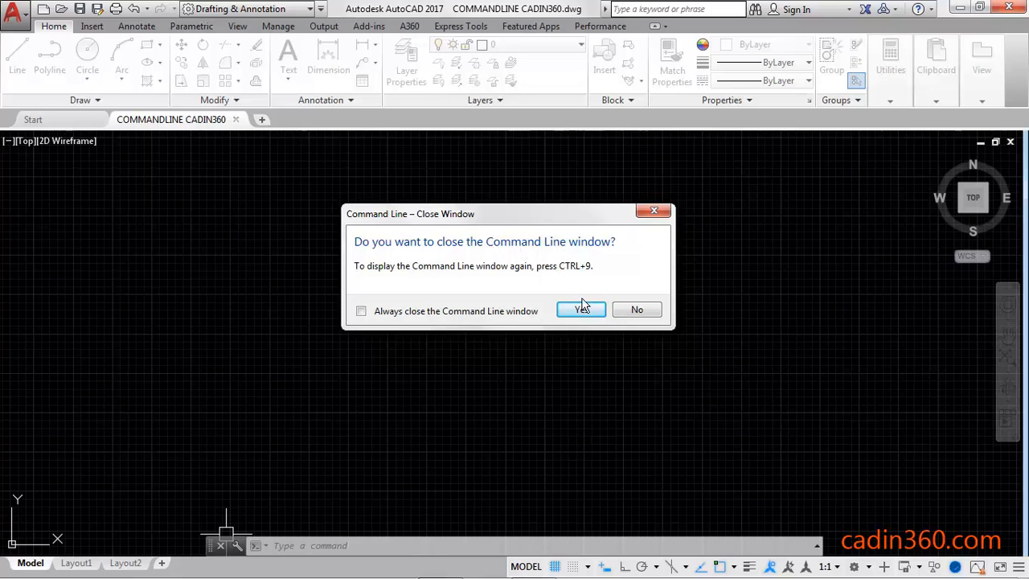
pyautogui.click(581, 309)
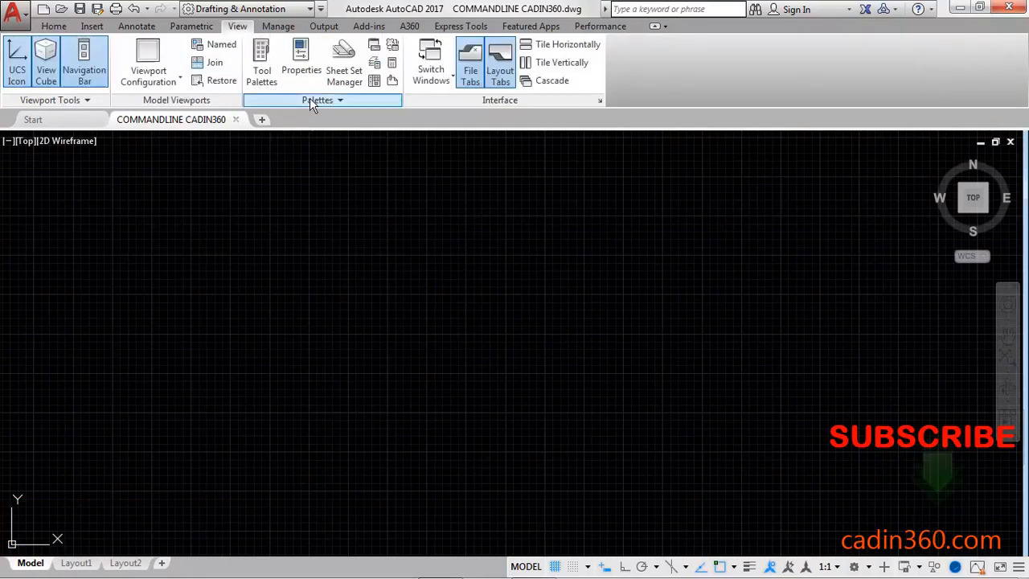
pyautogui.moveTo(373, 45)
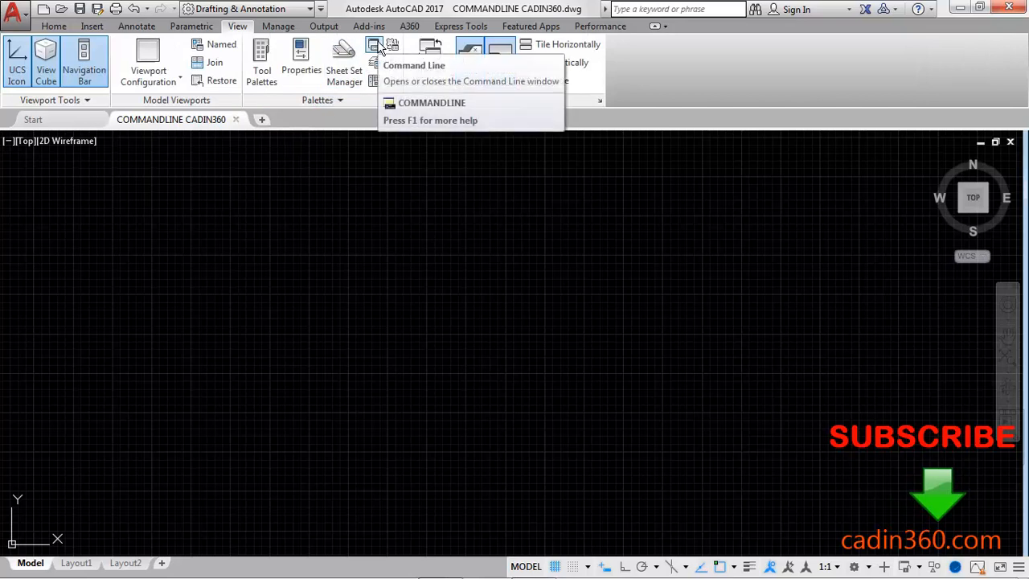
pyautogui.click(374, 46)
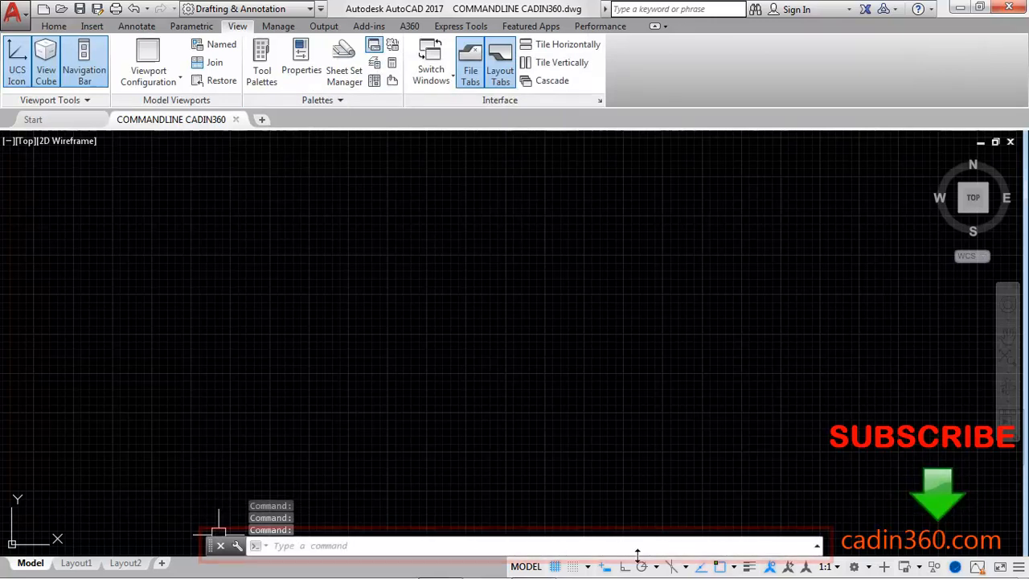
pyautogui.click(220, 545)
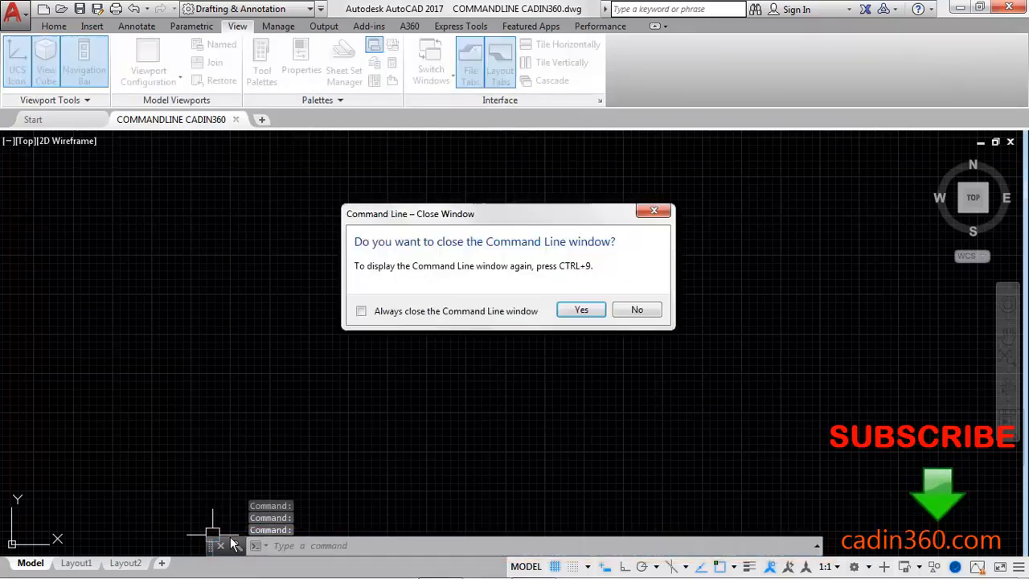
pyautogui.click(581, 310)
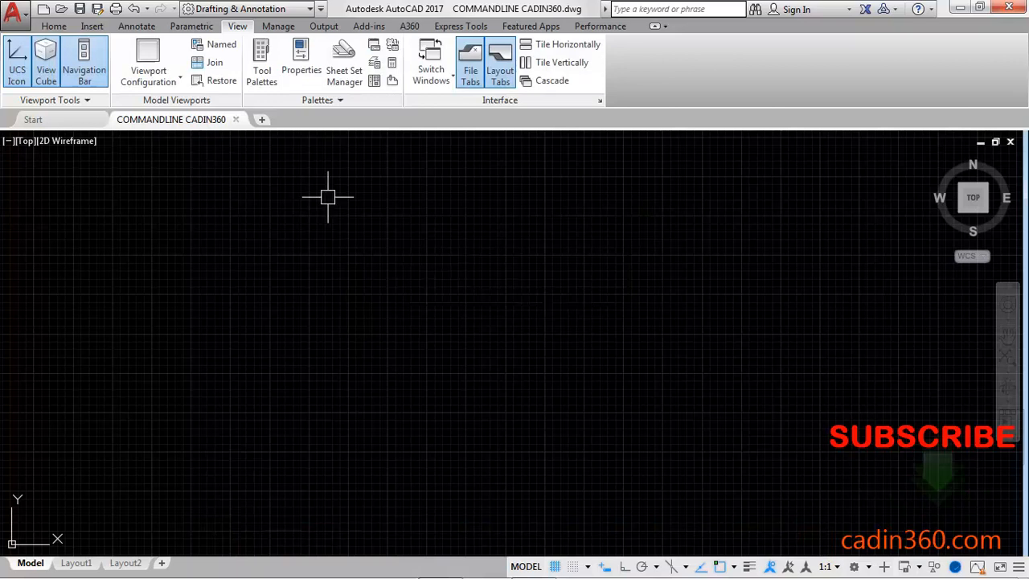
# Step: Turn on the classic menu bar from the Quick Access Toolbar menu
pyautogui.click(54, 26)
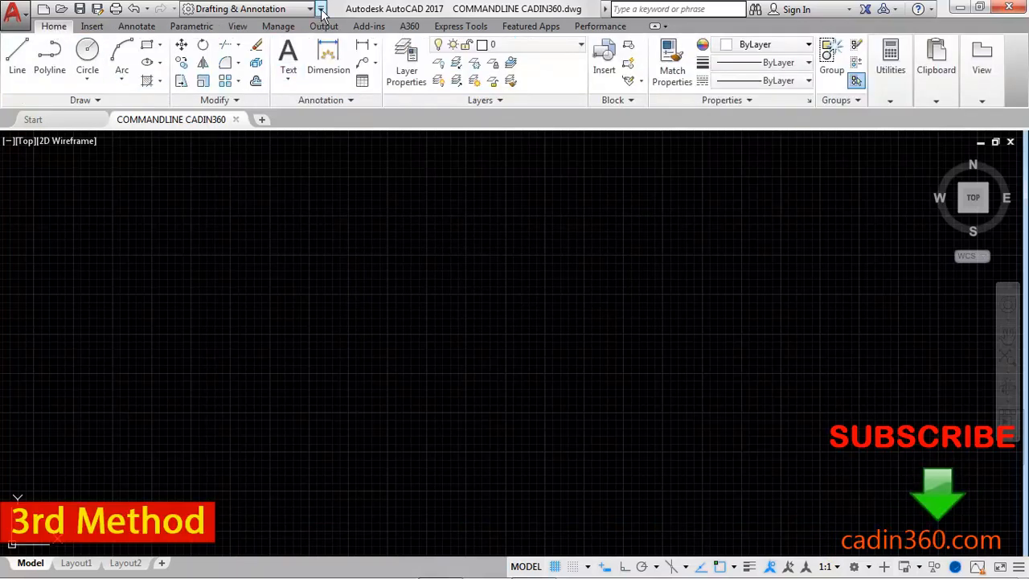
pyautogui.click(320, 8)
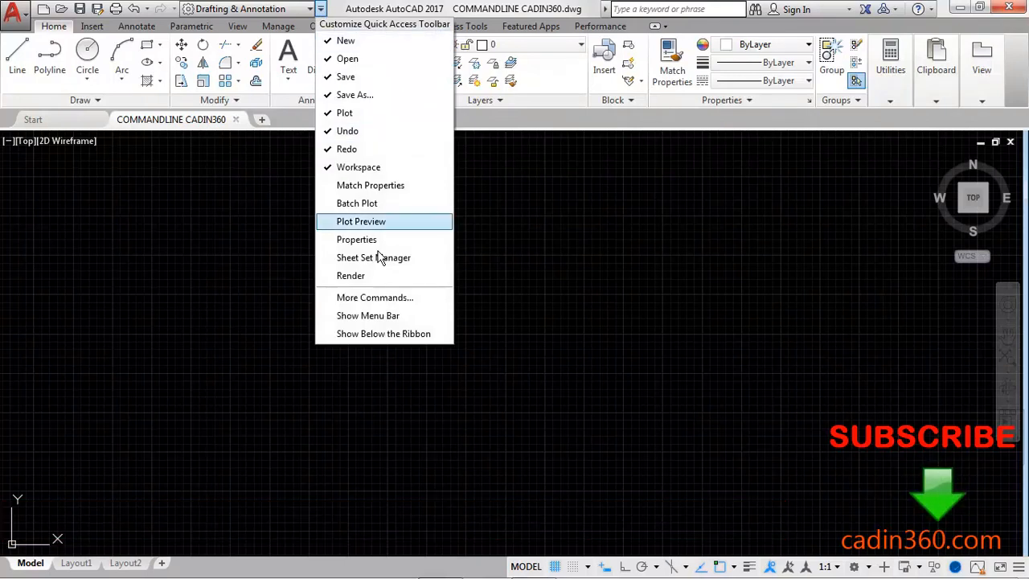
pyautogui.click(368, 316)
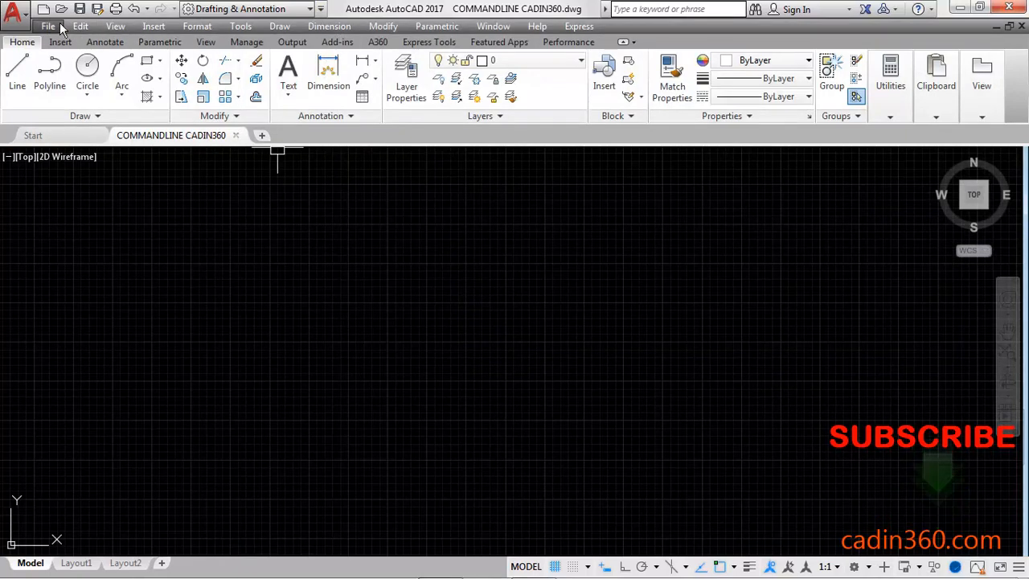
pyautogui.moveTo(241, 26)
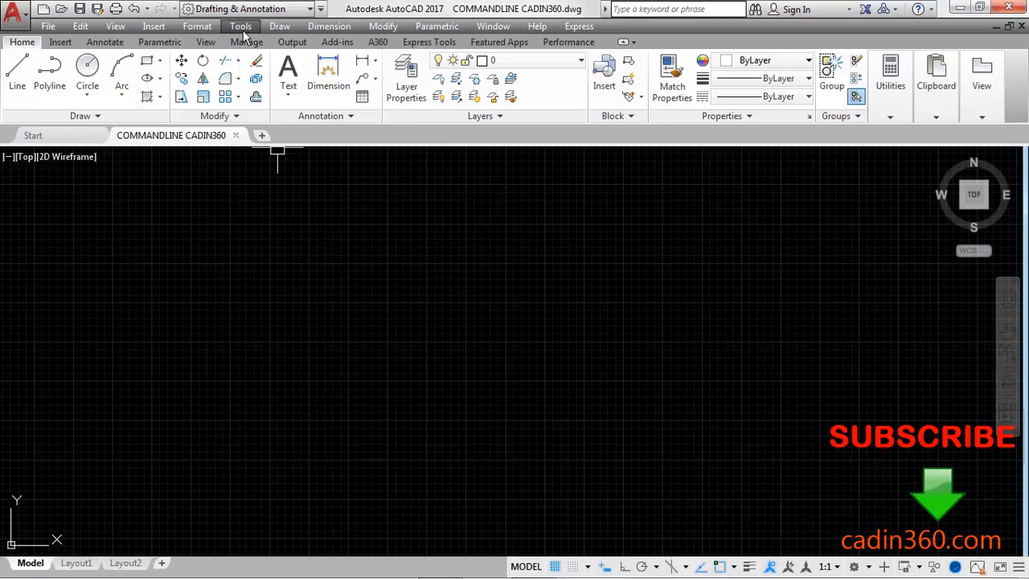
# Step: Toggle the command line off from the Tools menu, then enter CUI
pyautogui.click(240, 25)
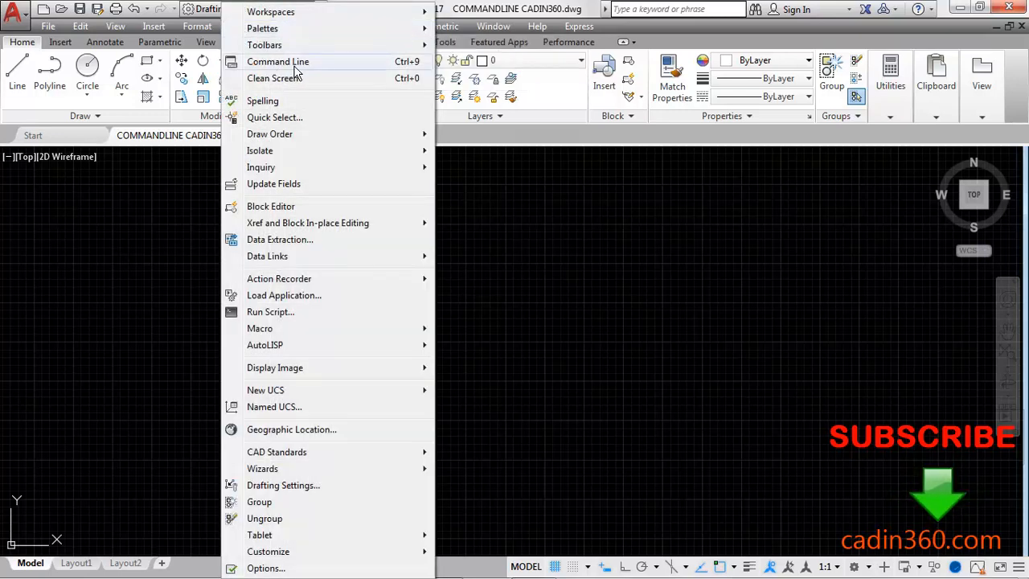
pyautogui.click(278, 61)
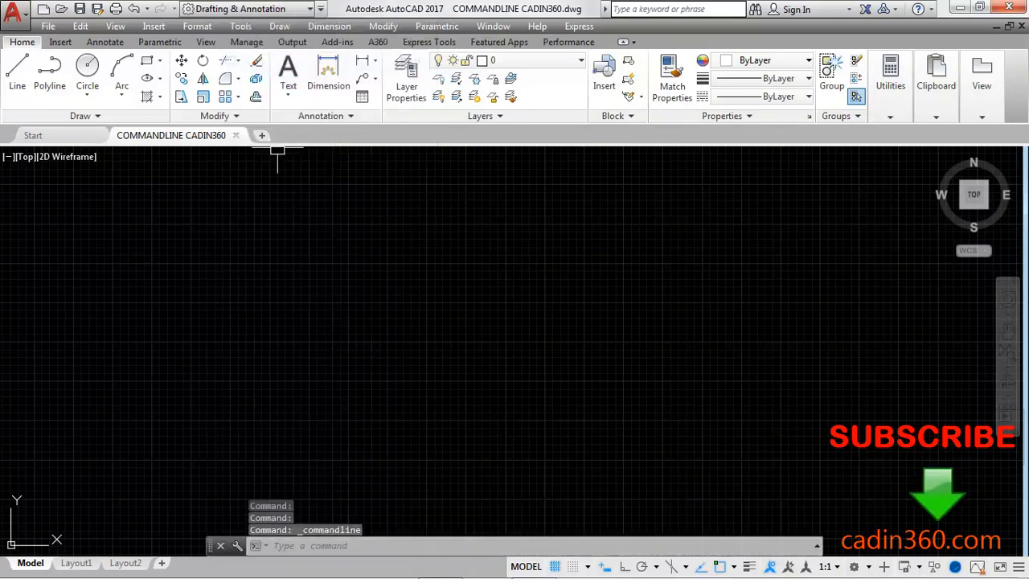
pyautogui.moveTo(308, 360)
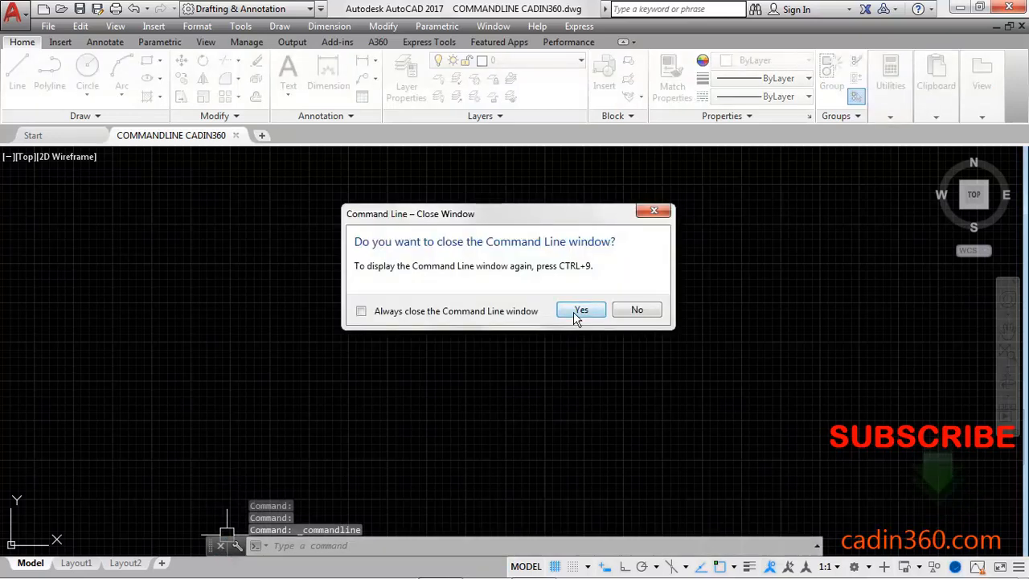
pyautogui.click(580, 310)
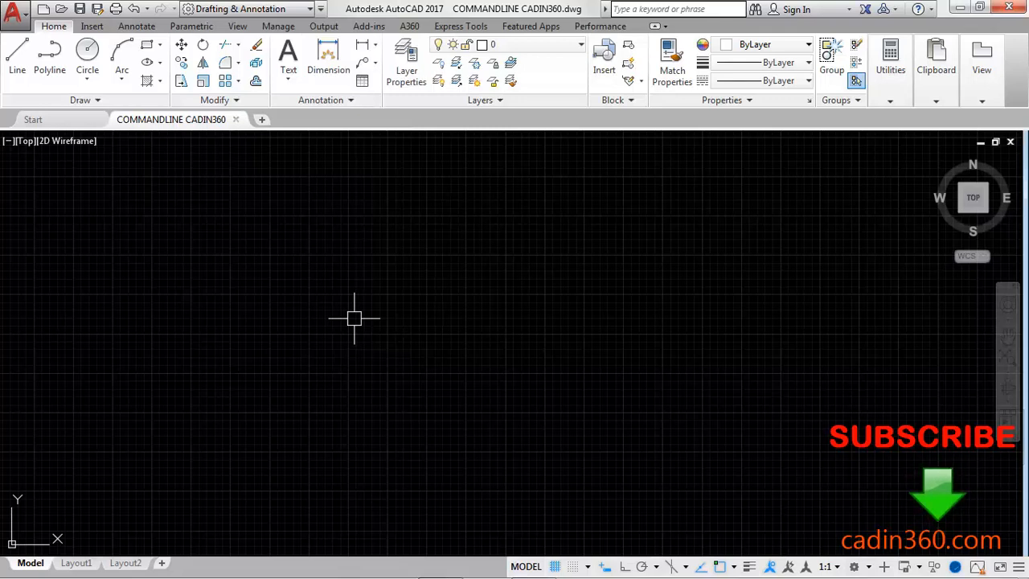
pyautogui.moveTo(603, 567)
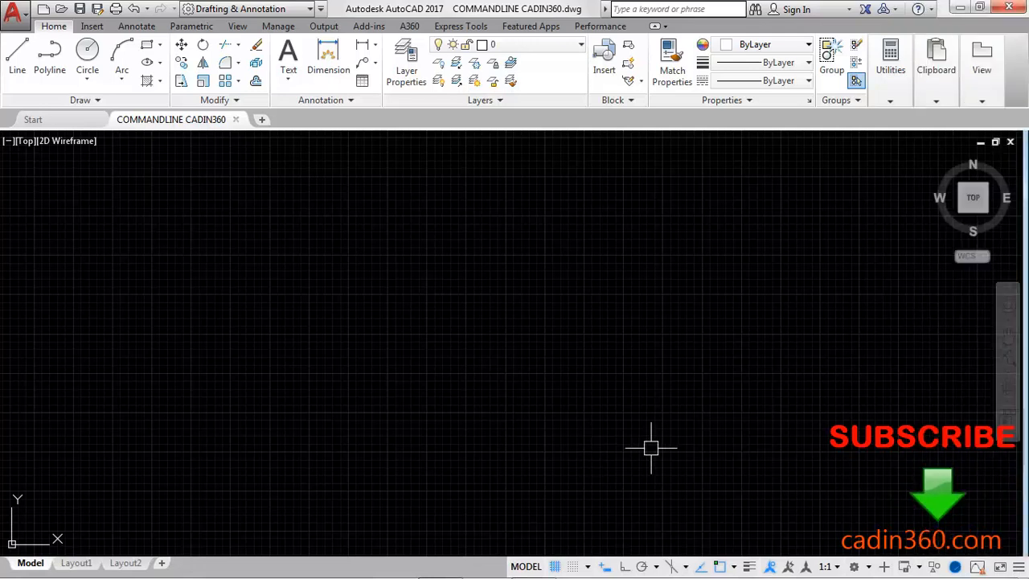
pyautogui.write('cui')
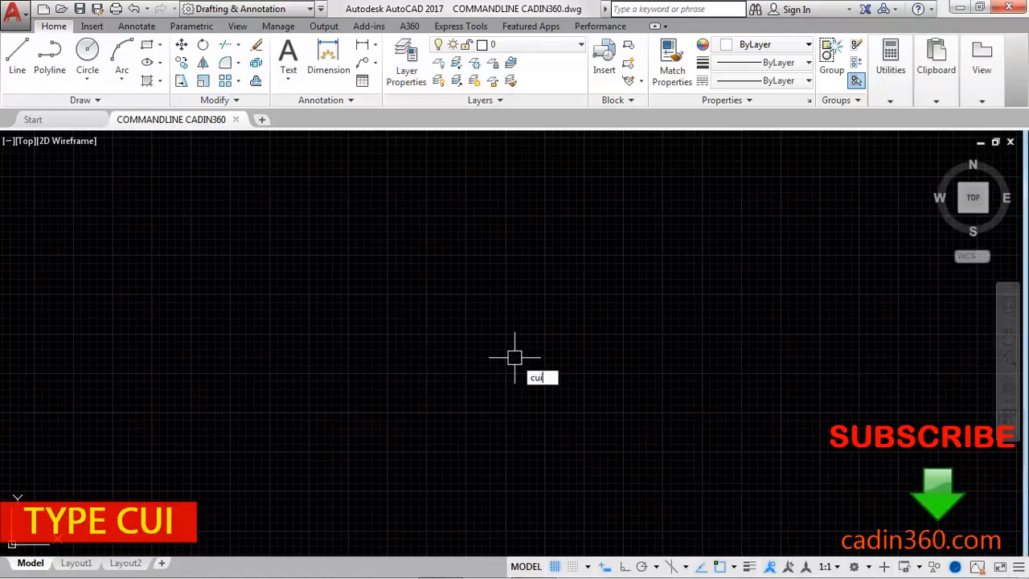
pyautogui.write('CUI')
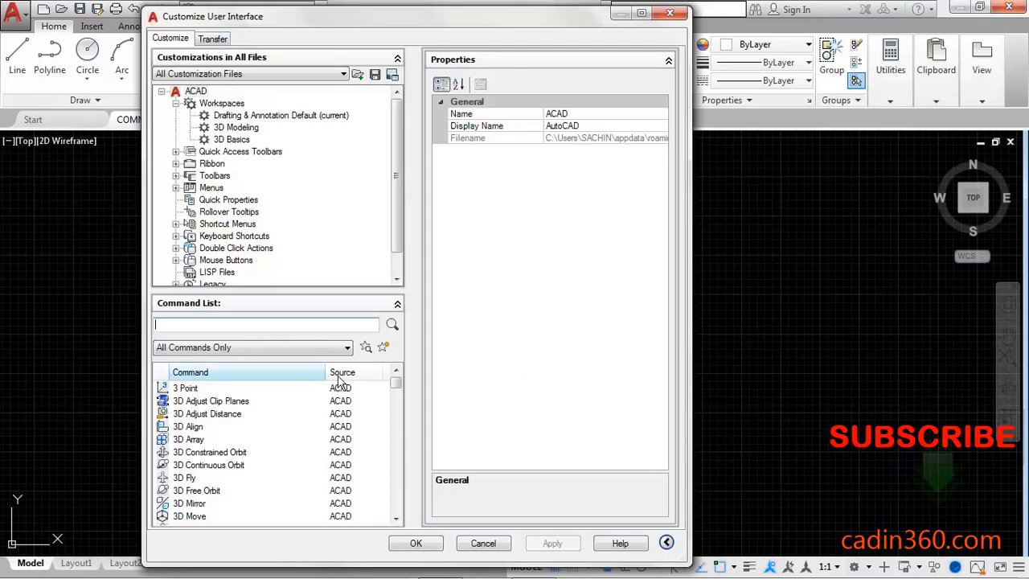
# Step: Set Show to Yes for Command Line in the Drafting & Annotation workspace, then Apply and OK
pyautogui.click(280, 115)
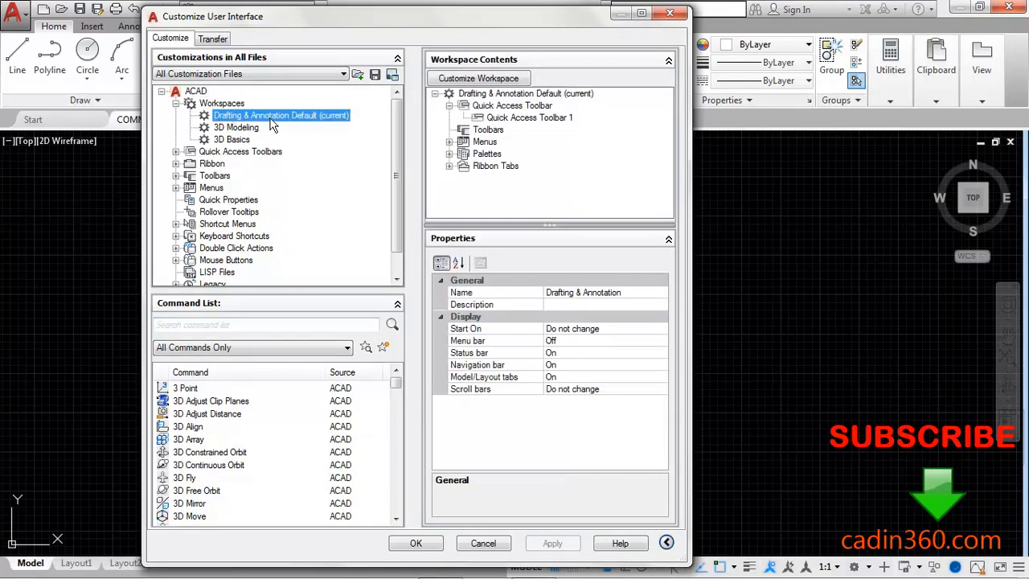
pyautogui.moveTo(313, 124)
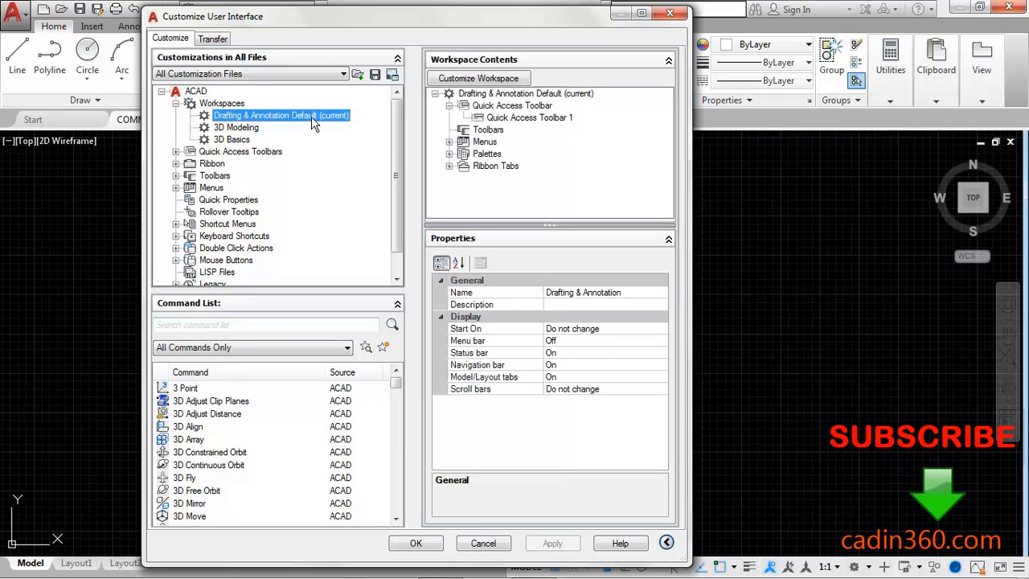
pyautogui.moveTo(494, 161)
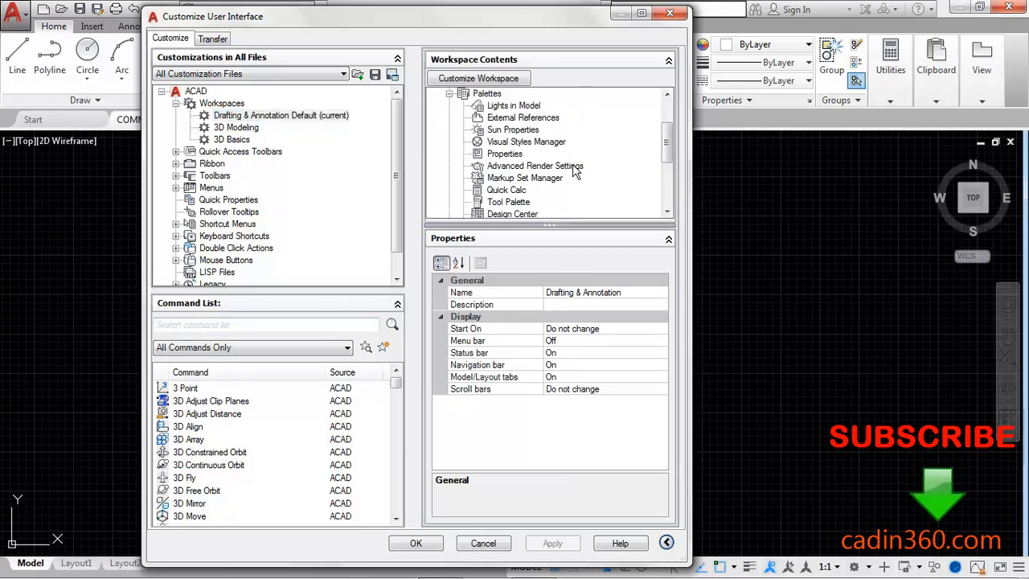
pyautogui.scroll(-3)
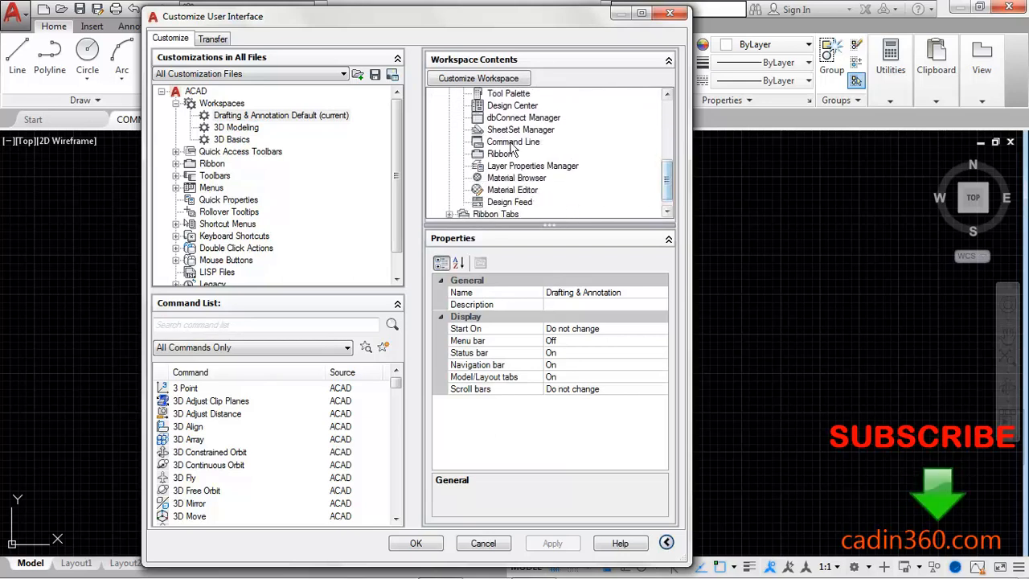
pyautogui.click(513, 141)
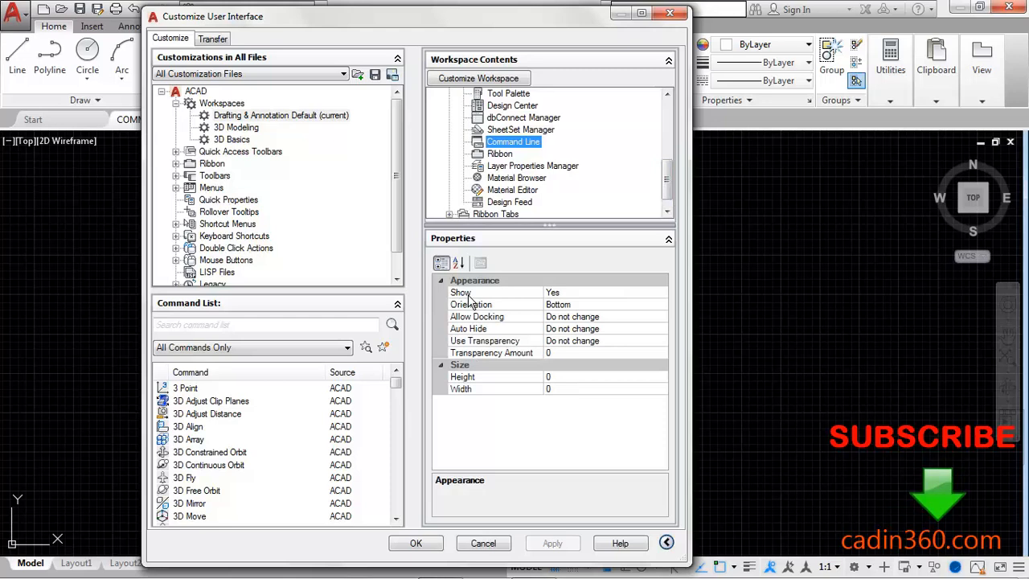
pyautogui.click(495, 291)
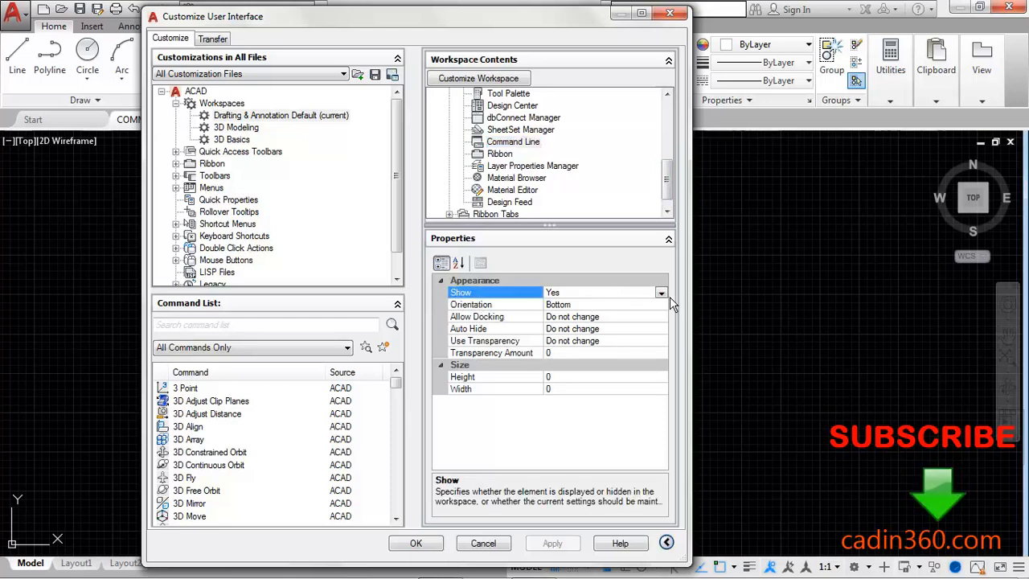
pyautogui.click(661, 292)
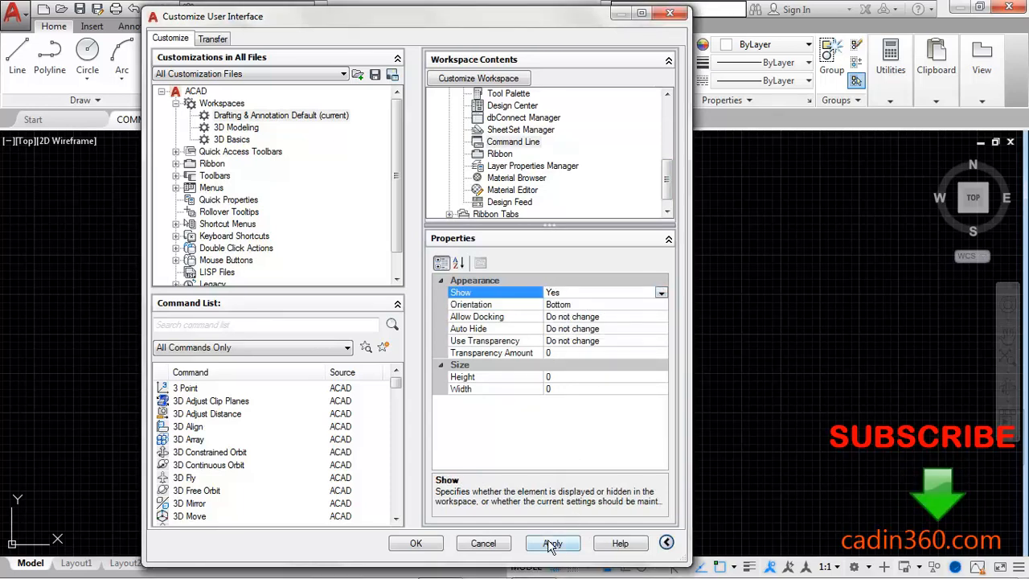
pyautogui.click(553, 543)
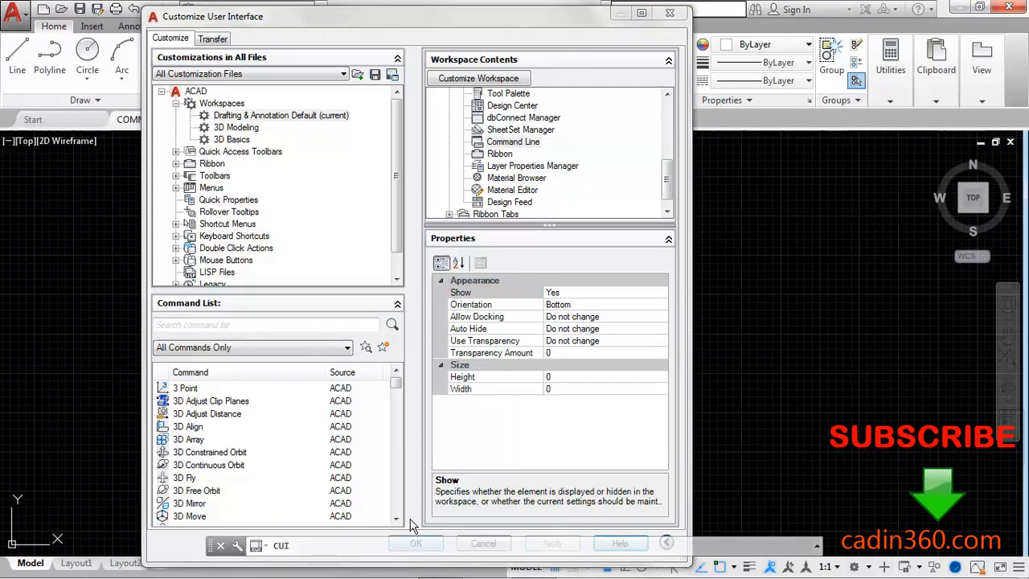
pyautogui.click(415, 544)
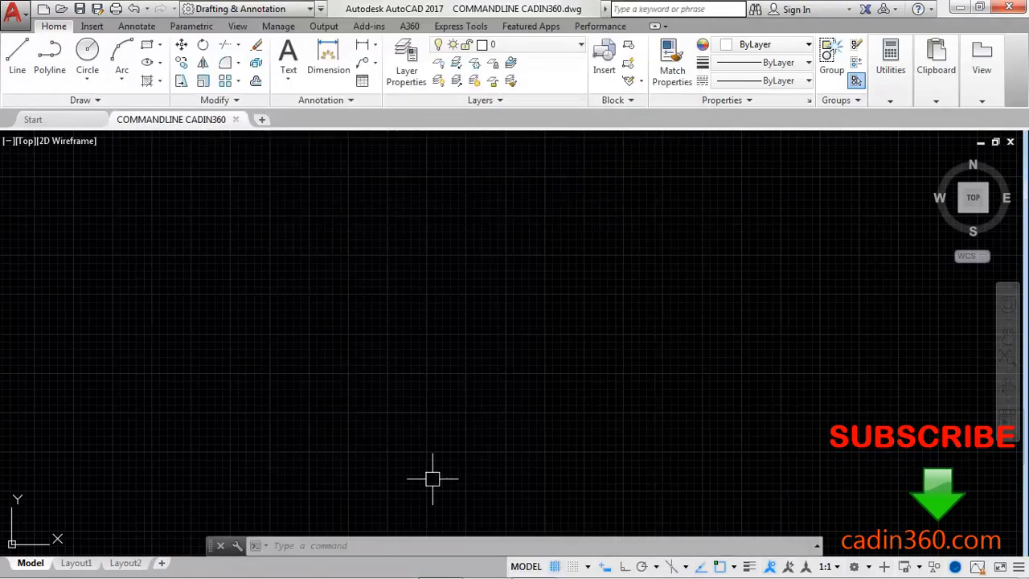
pyautogui.moveTo(414, 400)
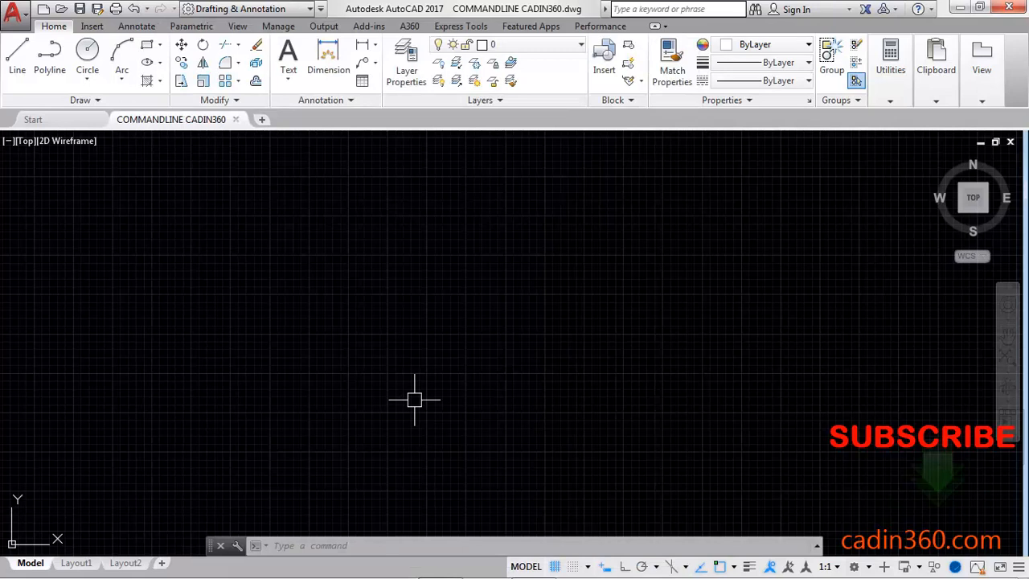
pyautogui.moveTo(219, 527)
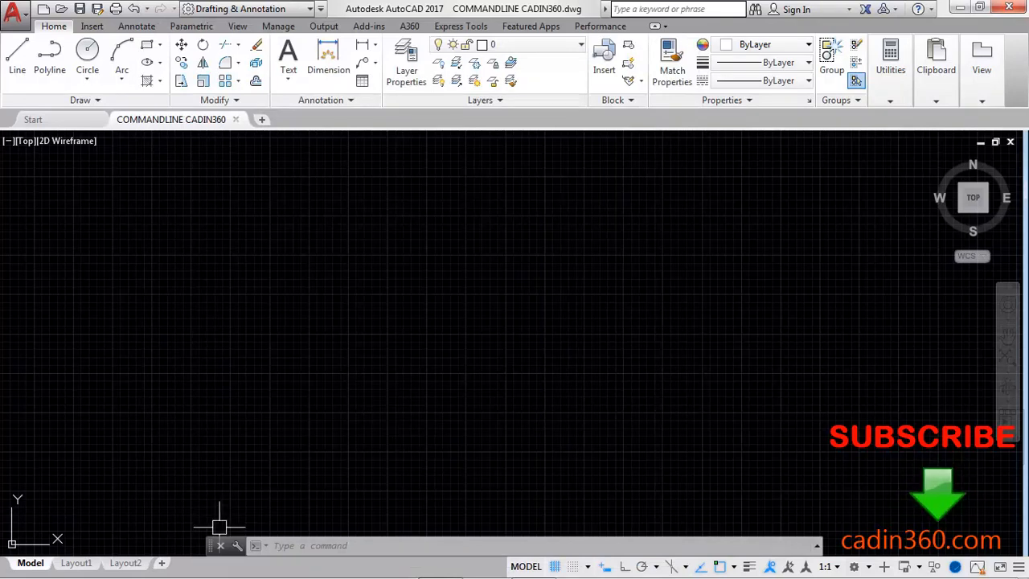
# Step: Close the command line, confirming Yes, then open Customize User Interface and cancel it
pyautogui.click(219, 529)
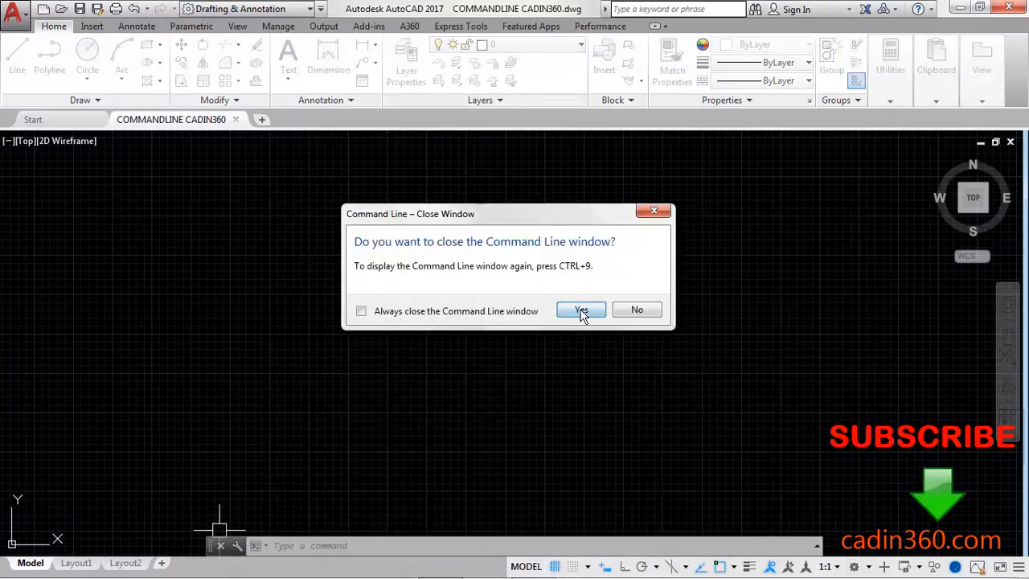
pyautogui.click(581, 310)
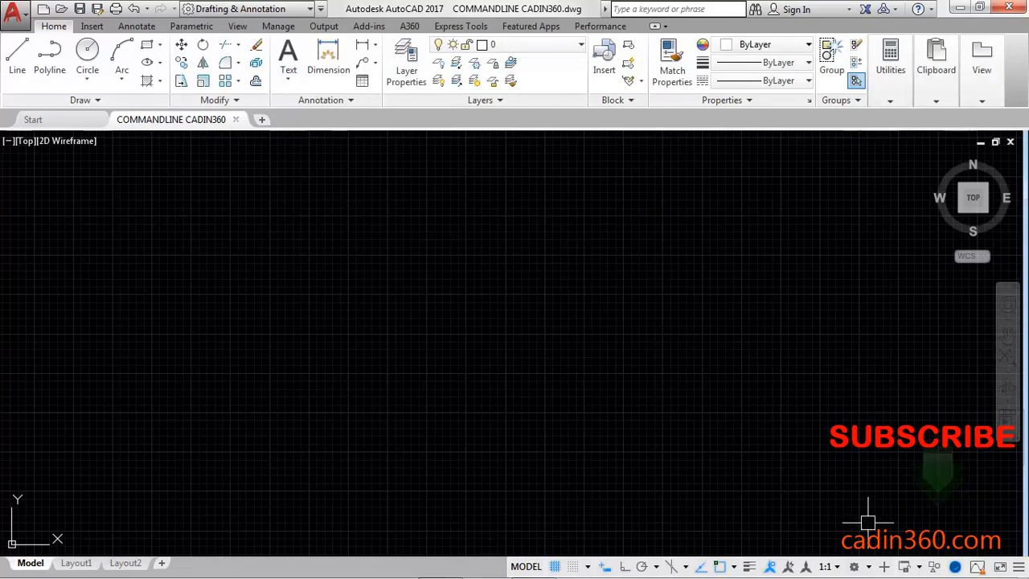
pyautogui.click(855, 566)
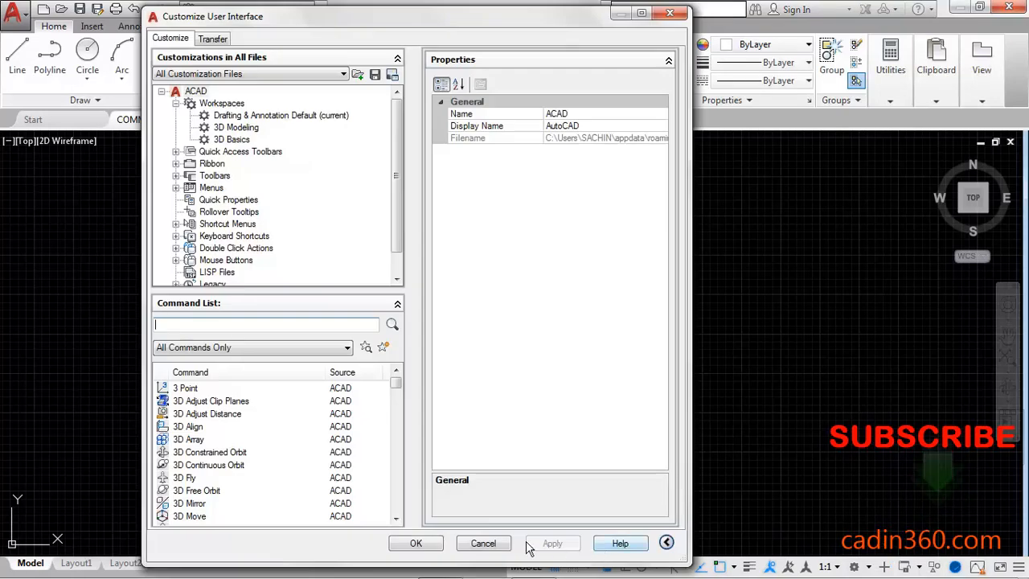
pyautogui.click(415, 543)
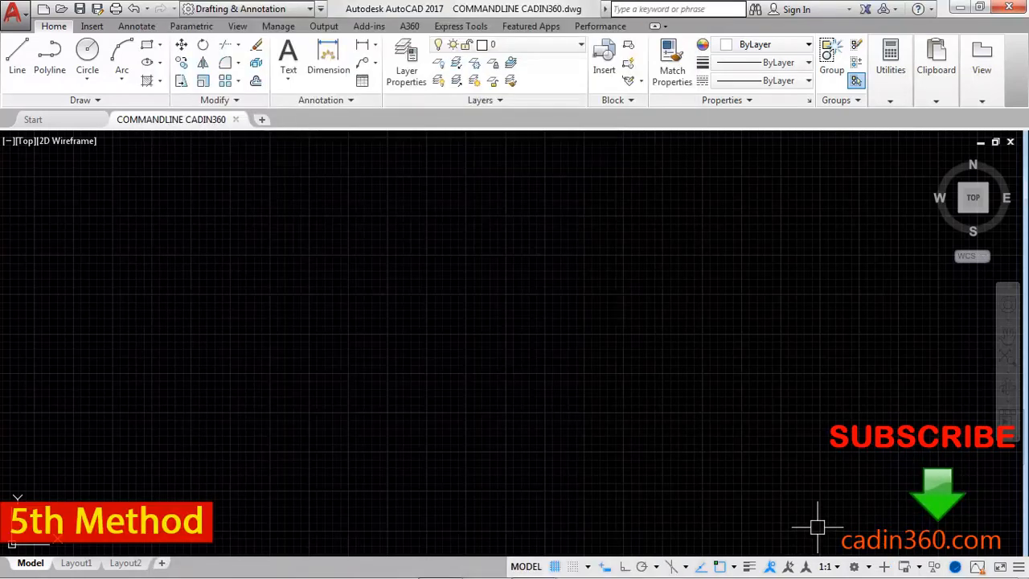
pyautogui.moveTo(751, 412)
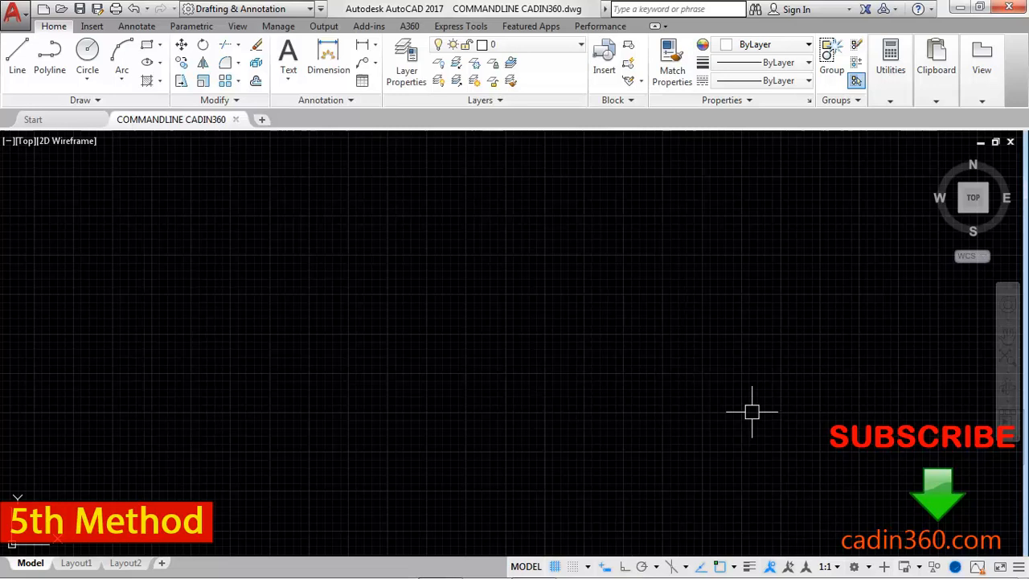
# Step: Redisplay the command line with CLI, close it again, and begin typing COMMANDLINE
pyautogui.write('CLI')
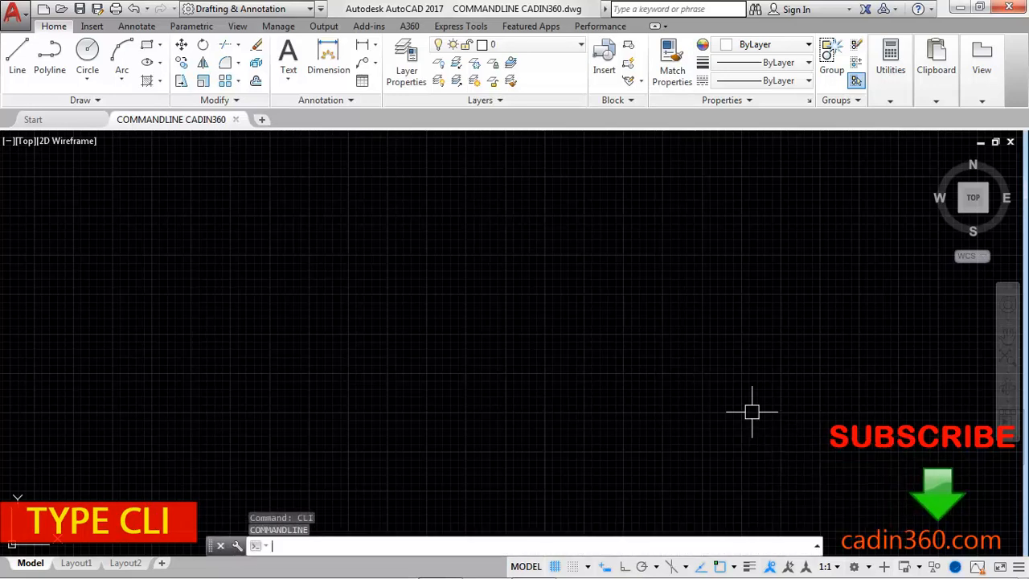
pyautogui.press('Return')
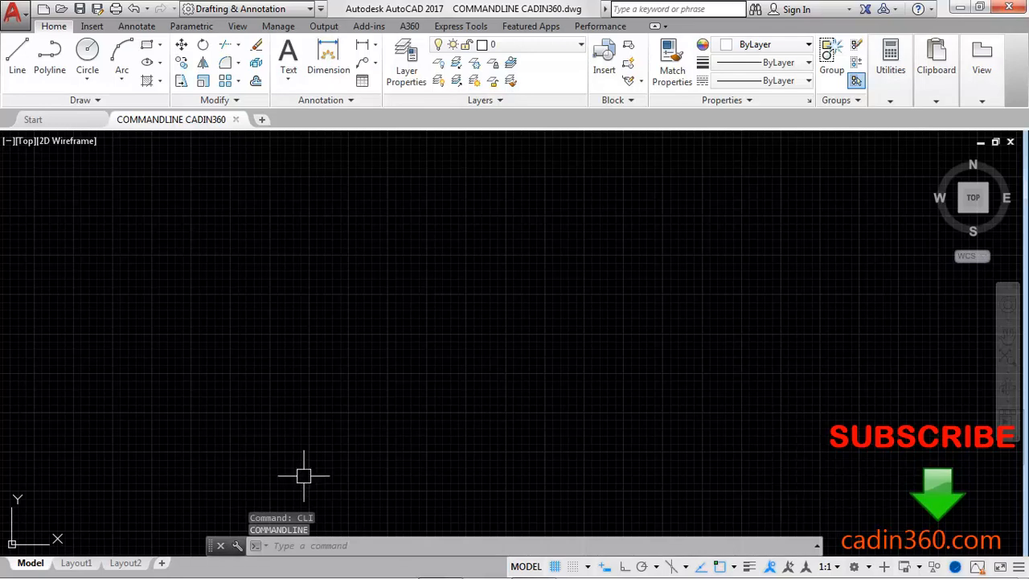
pyautogui.click(219, 546)
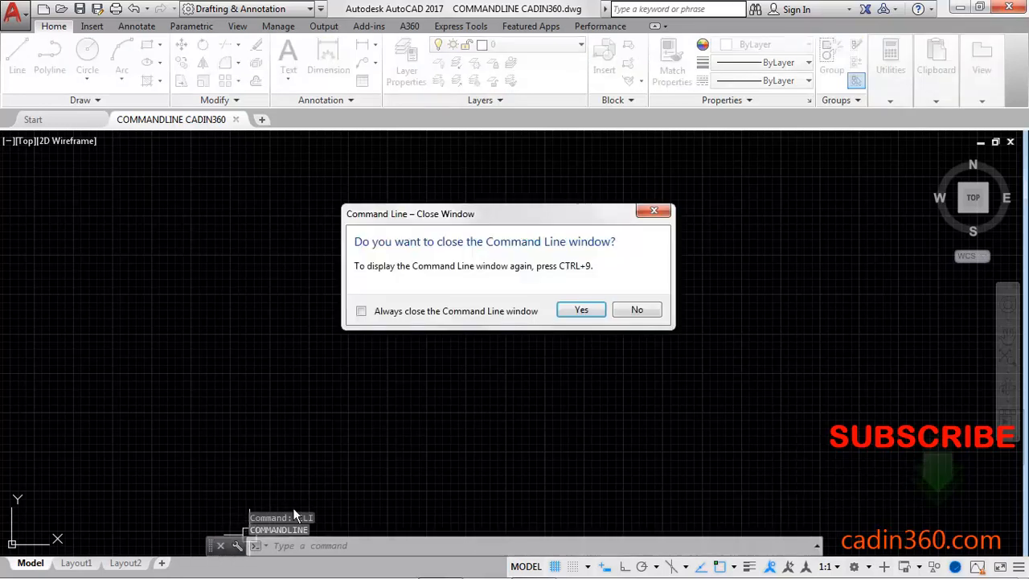
pyautogui.click(581, 310)
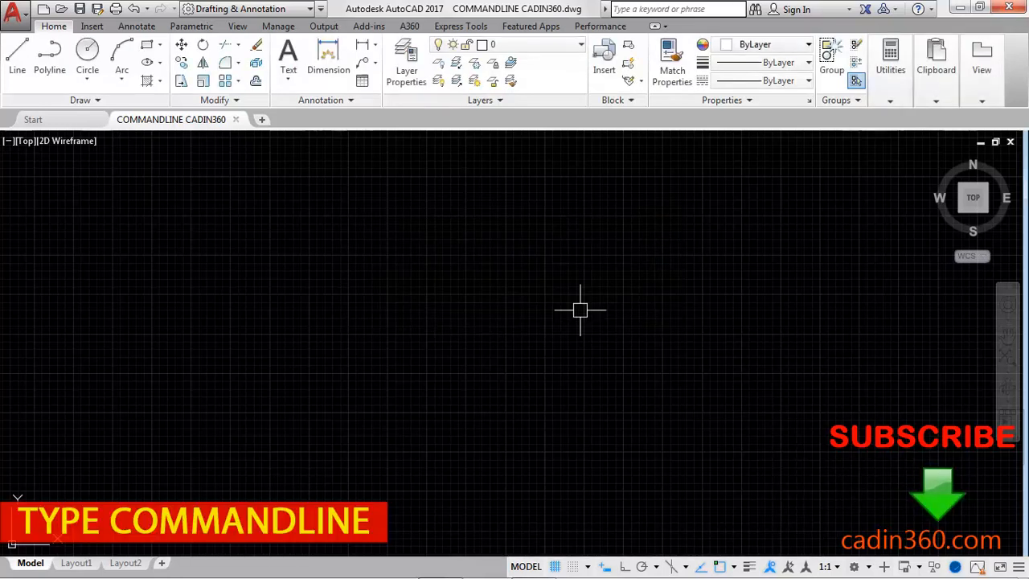
pyautogui.write('COM')
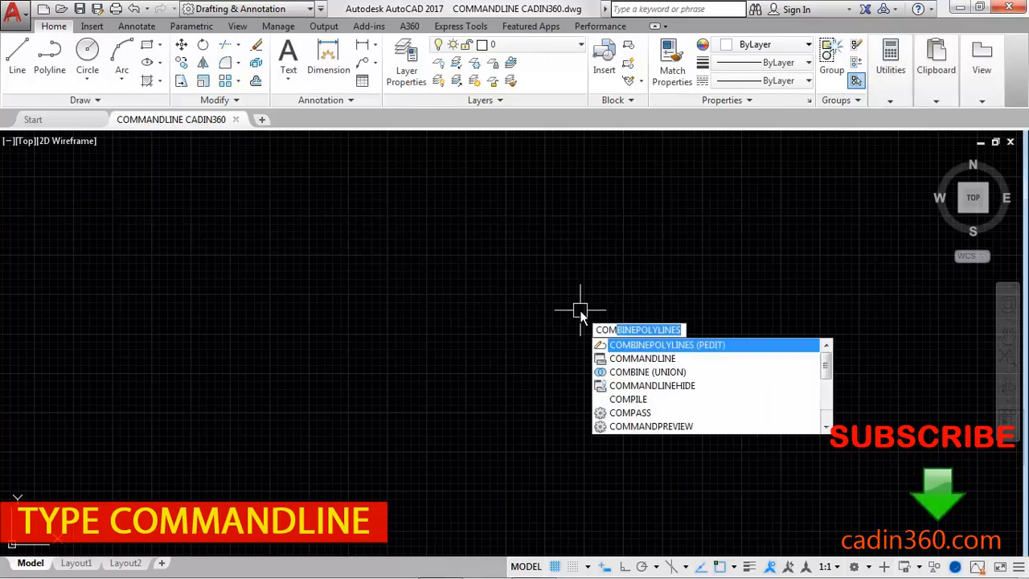